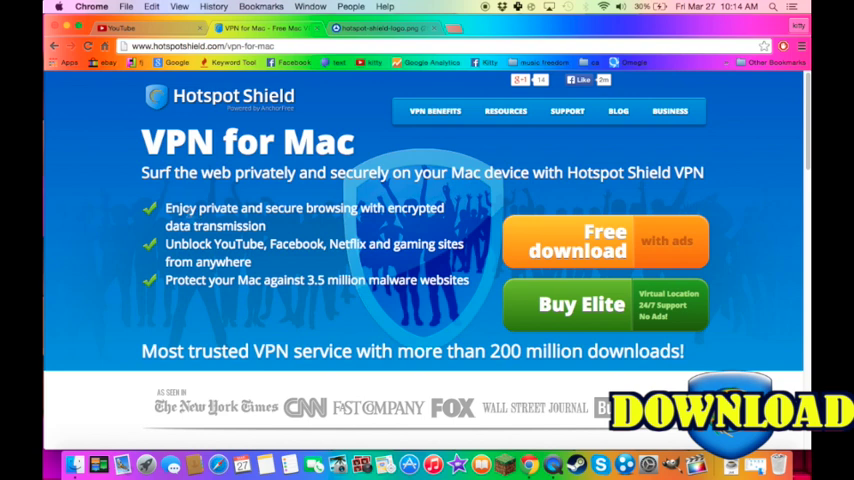
- Download the free version of Hotspot Shield for Mac from the VPN for Mac page
double_click(228, 208)
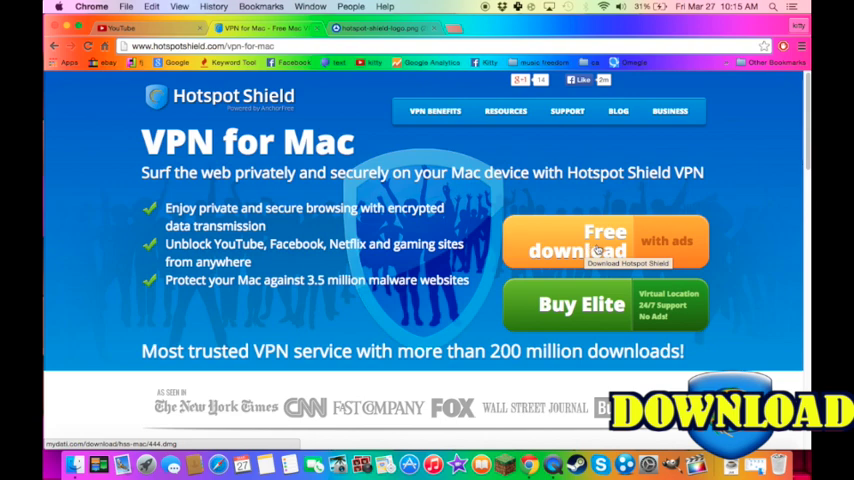
left_click(577, 241)
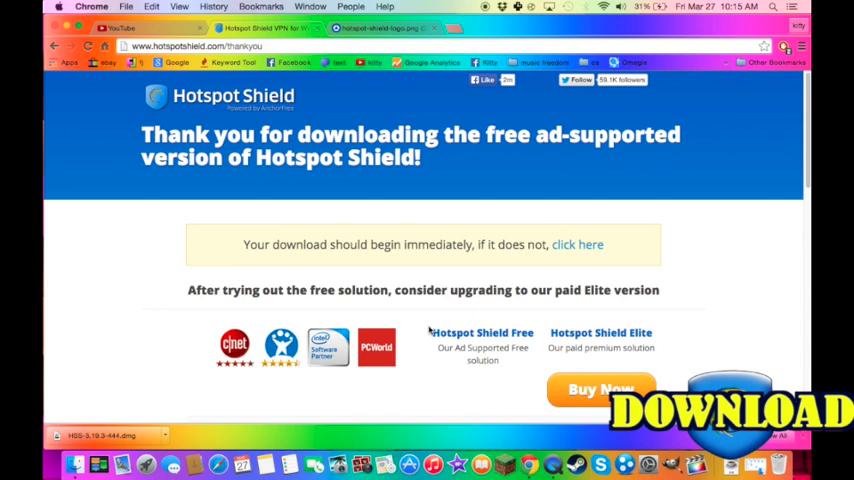
mouse_move(146, 449)
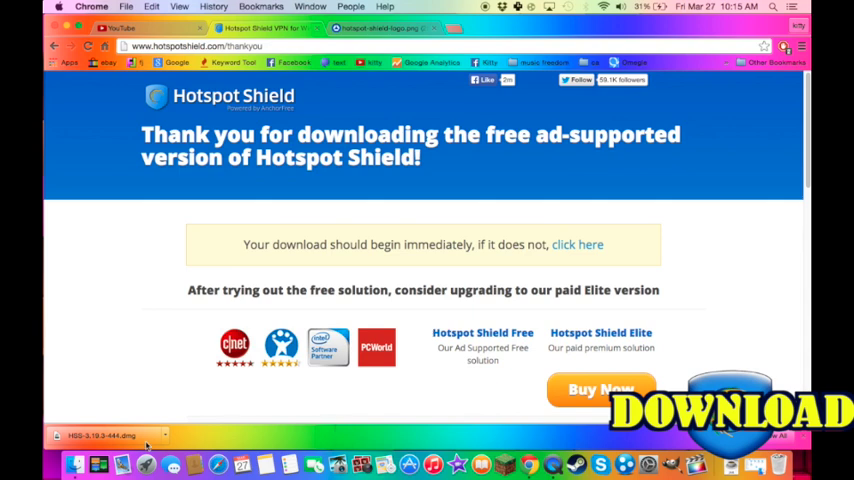
mouse_move(466, 224)
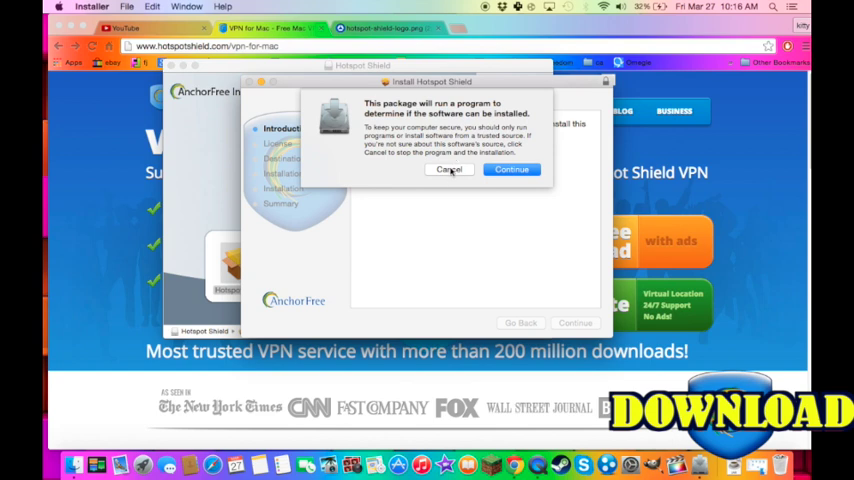
- Dismiss the installer's permission prompt and let the Hotspot Shield installation finish
left_click(449, 169)
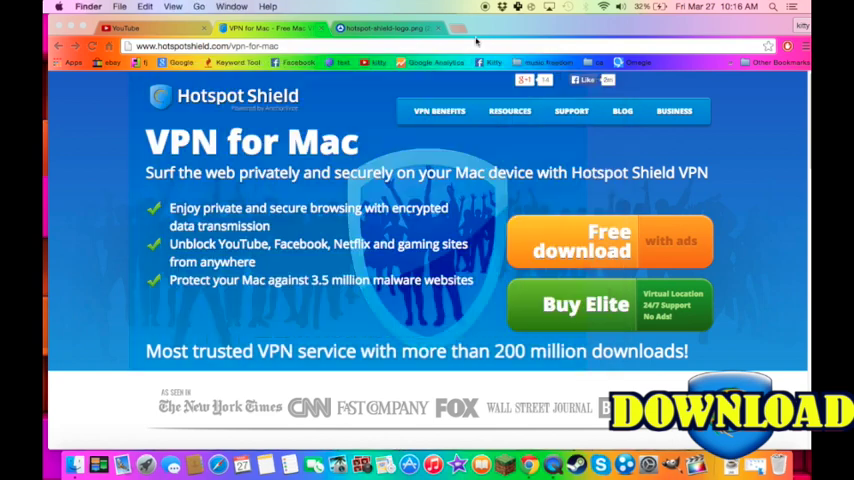
scroll("down", 3)
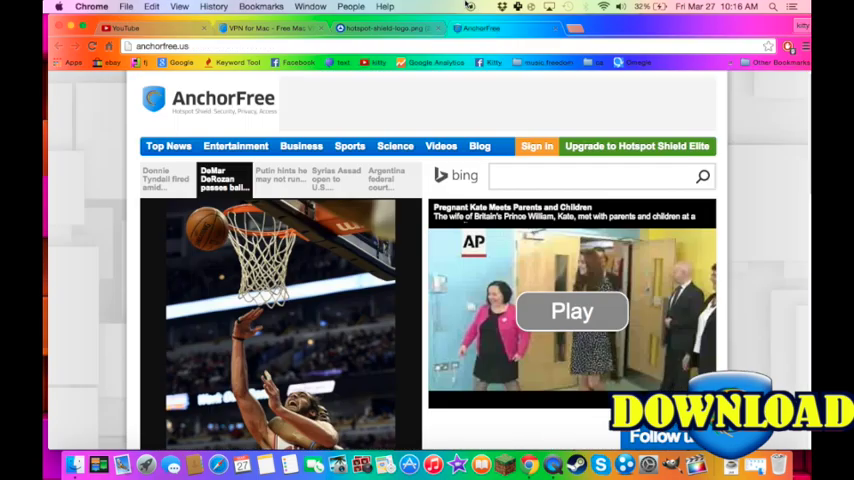
mouse_move(146, 454)
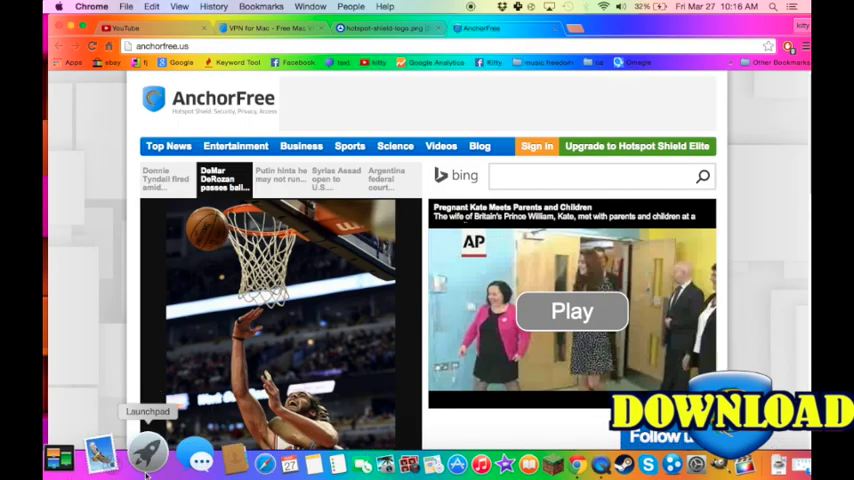
- Launch Hotspot Shield from the Launchpad app grid
left_click(146, 445)
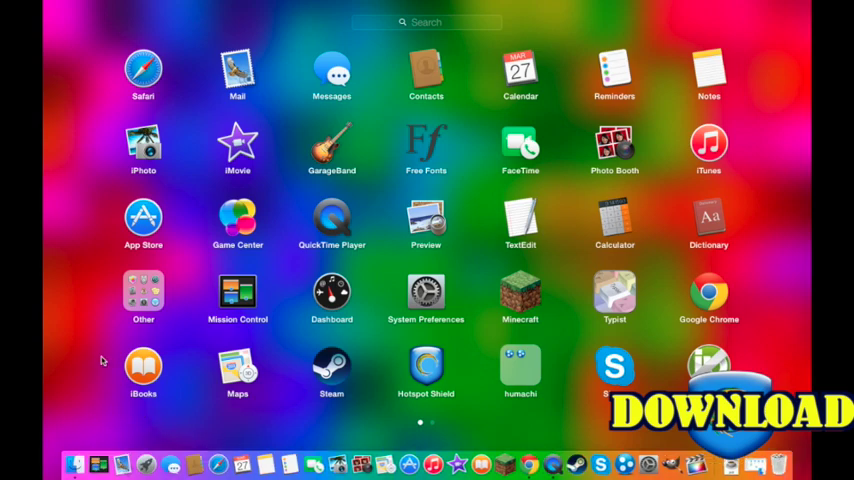
mouse_move(148, 450)
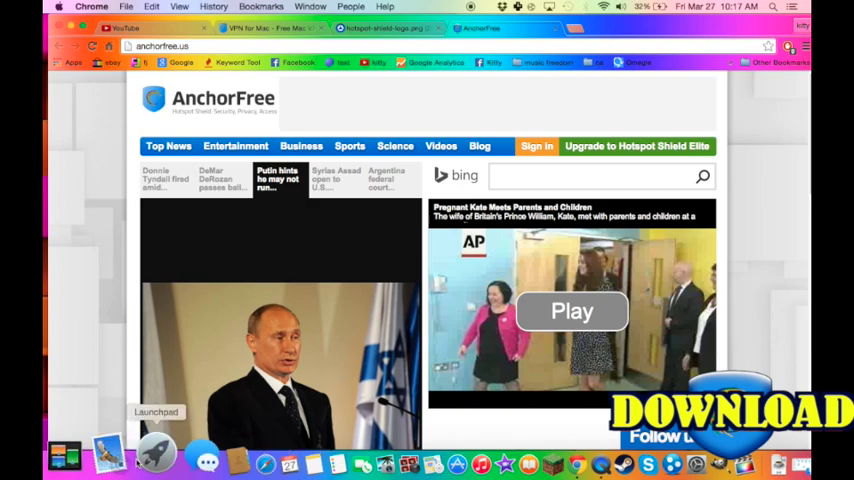
left_click(152, 453)
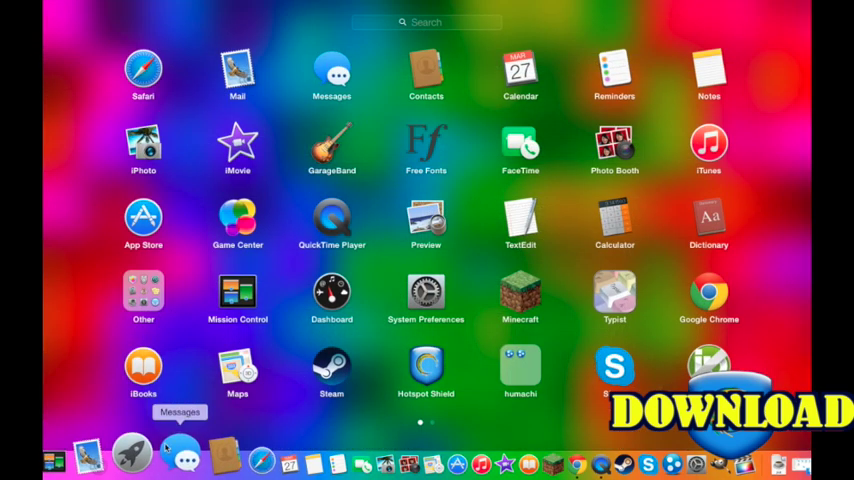
double_click(425, 365)
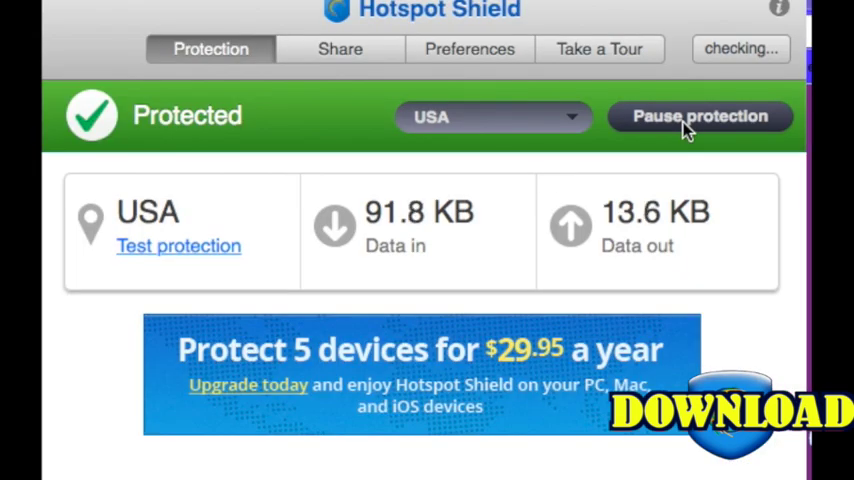
mouse_move(706, 128)
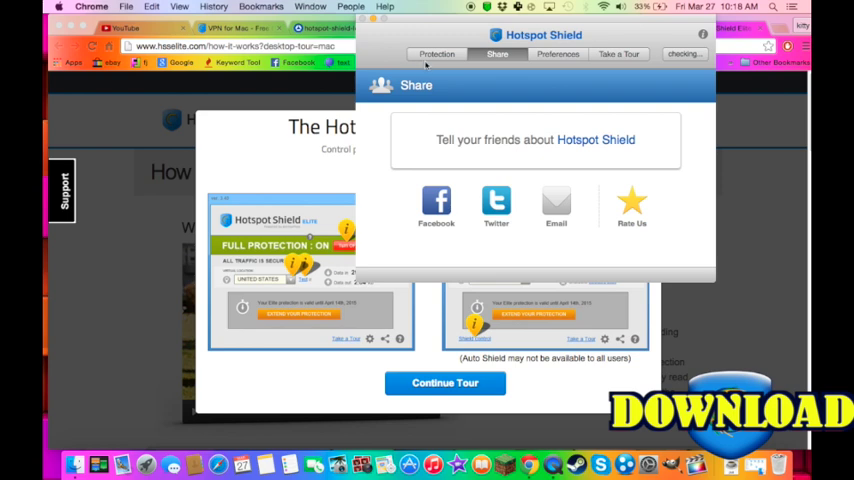
- Return to the Protection tab to view the Protected via USA status and data counters
left_click(434, 54)
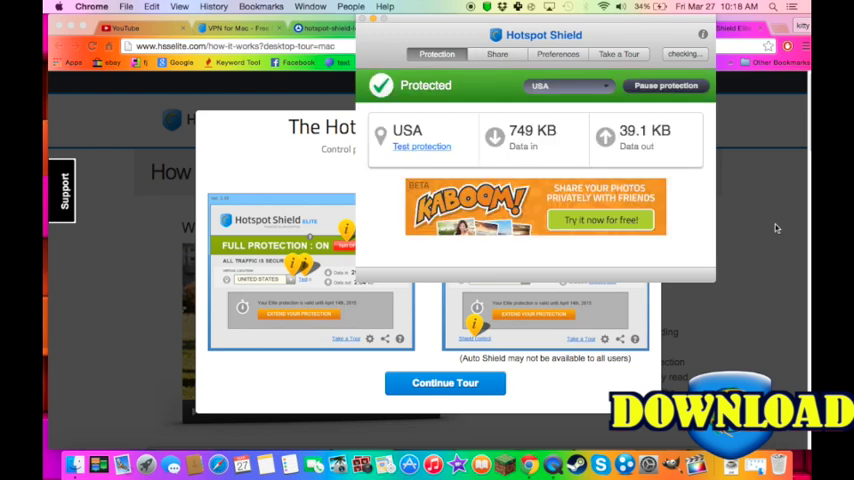
mouse_move(765, 231)
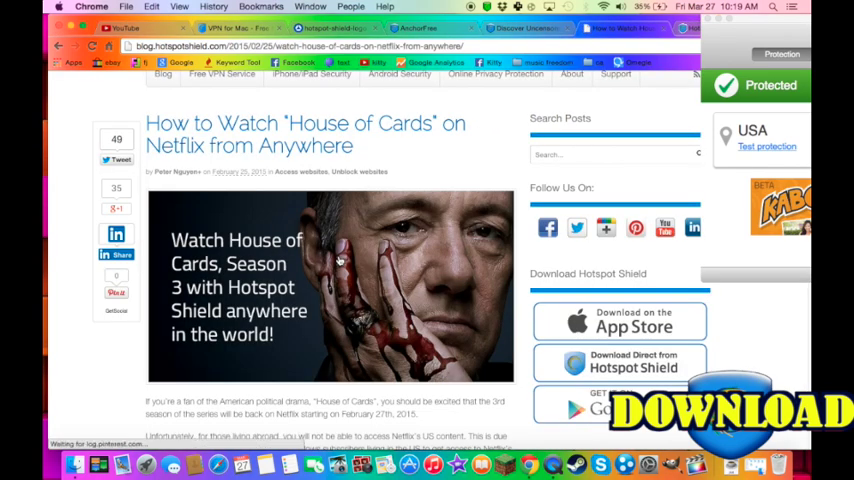
- Scroll through the House of Cards on Netflix blog post
scroll("down", 3)
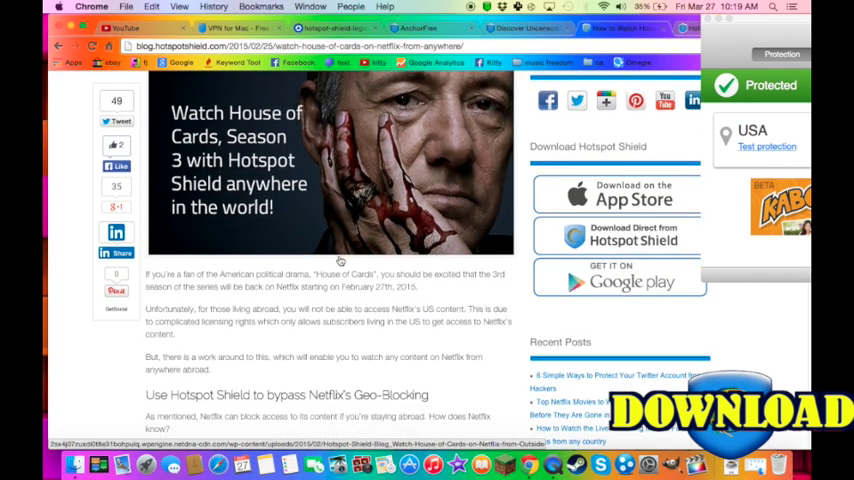
scroll("down", 3)
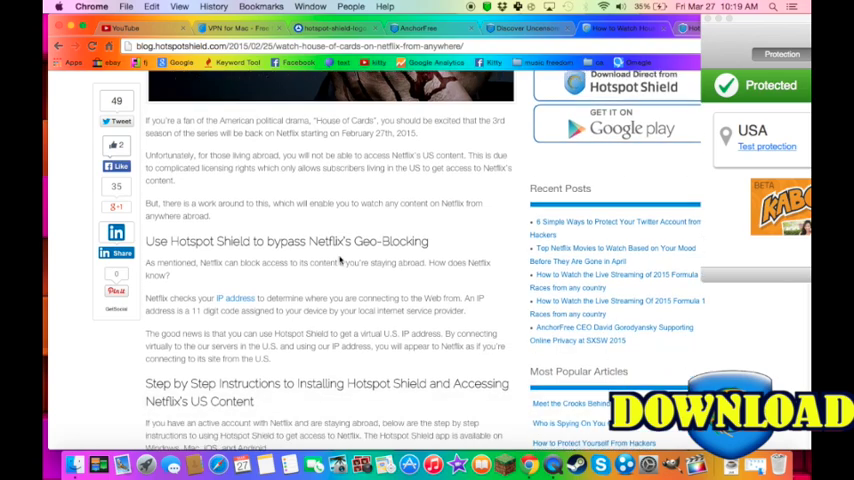
scroll("down", 3)
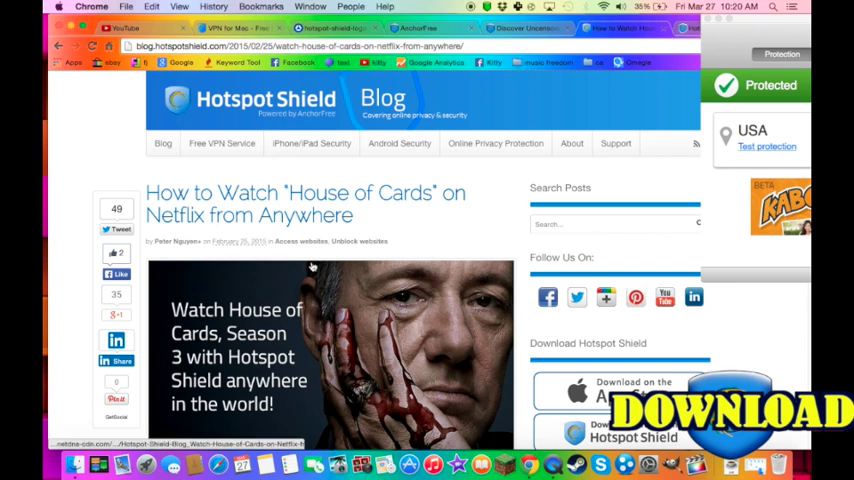
scroll("down", 3)
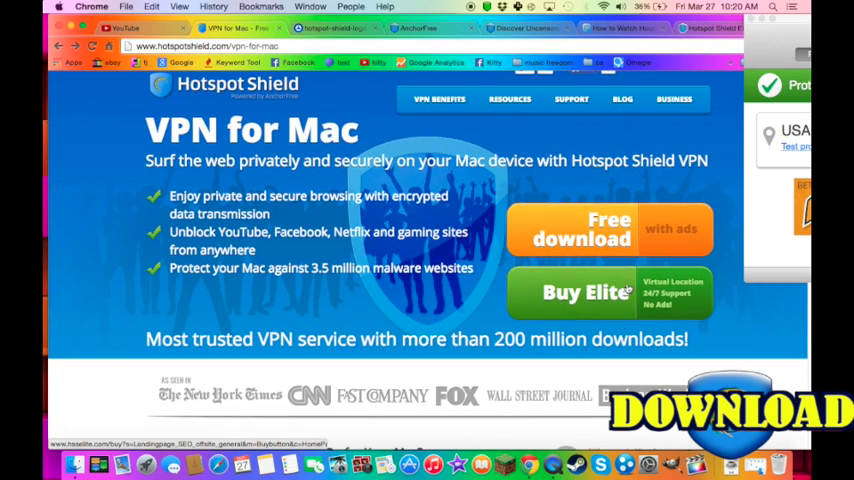
- Open the Buy Elite page and scroll through the 12-month and 6-month pricing plans
left_click(586, 292)
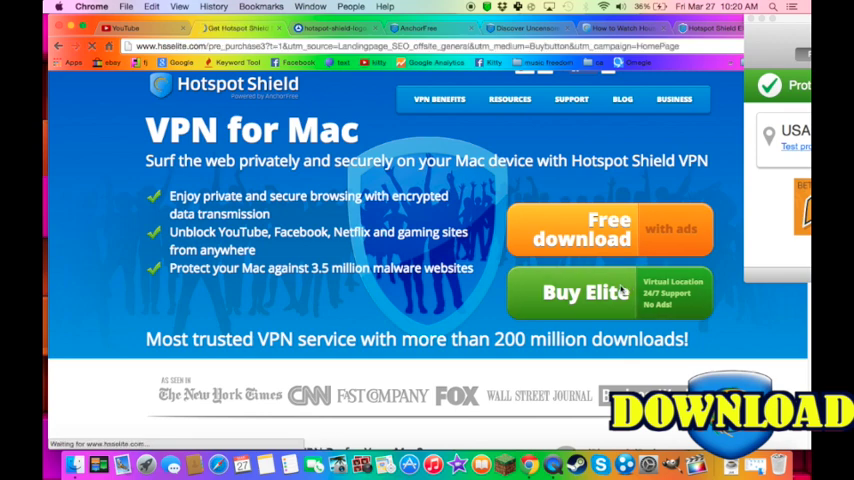
left_click(584, 292)
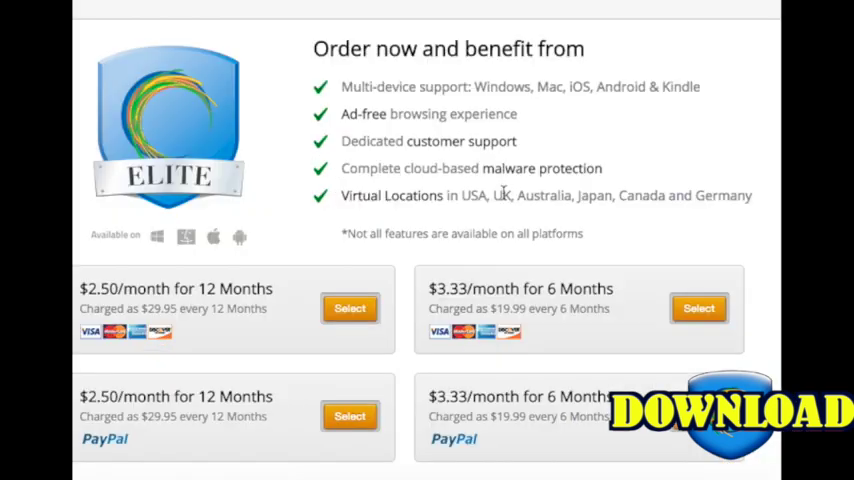
scroll("down", 3)
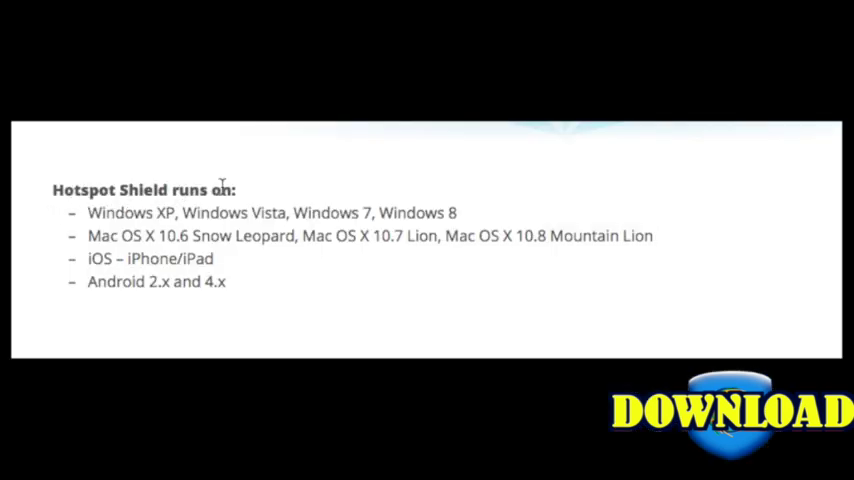
- Show the 'Hotspot Shield runs on' list covering Windows, Mac OS X, iOS and Android
double_click(105, 212)
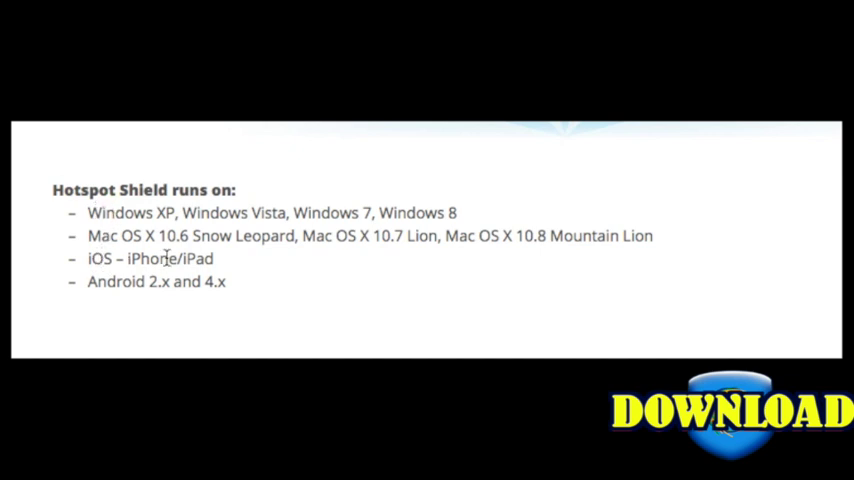
mouse_move(113, 283)
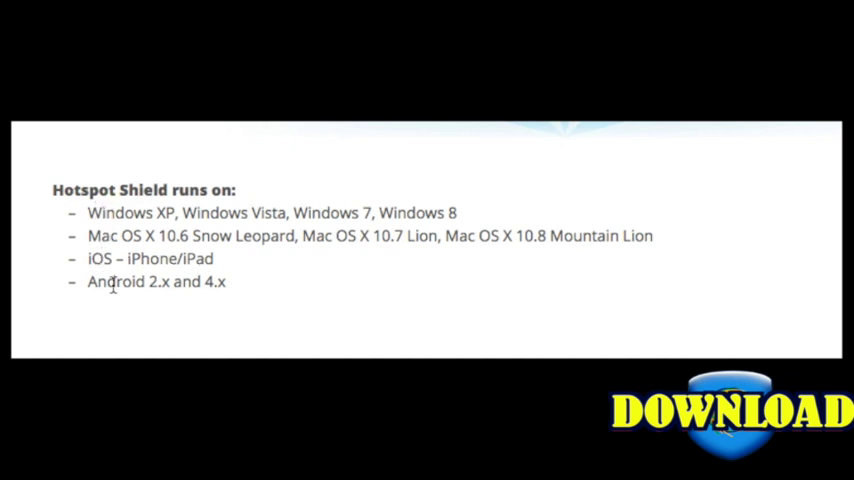